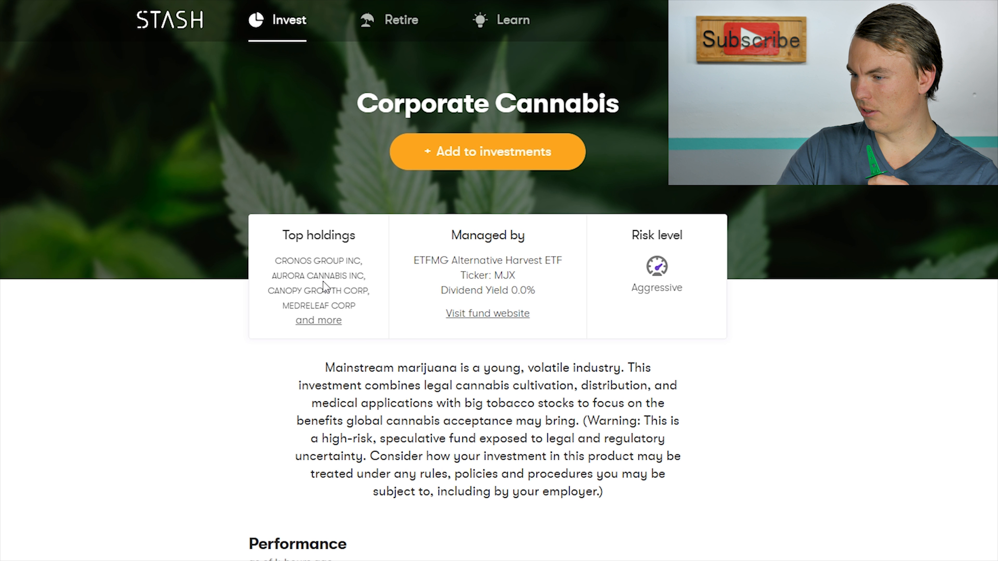
- Review the fund's holdings and description and view its ten-year then five-year price history
scroll(down, 3)
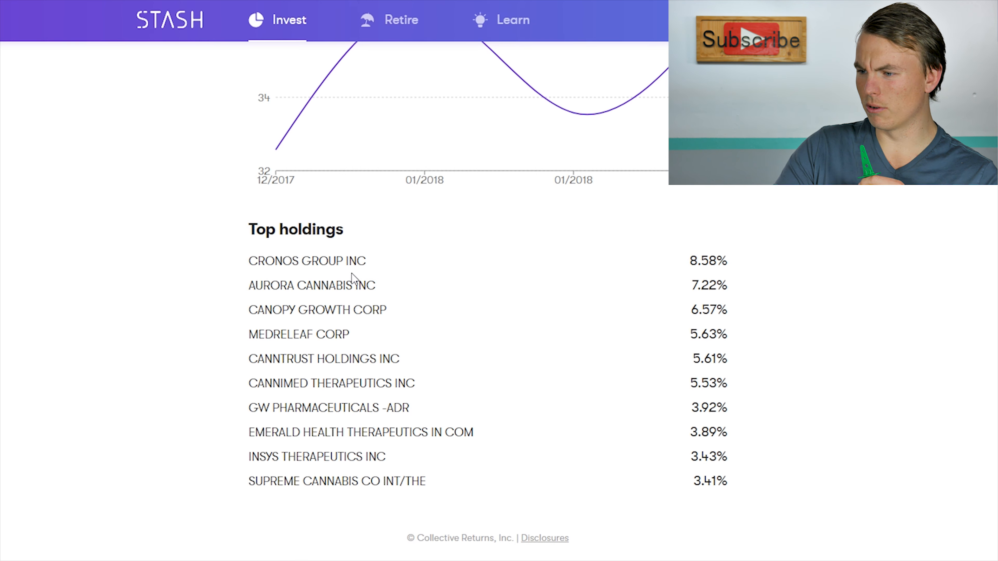
mouse_move(377, 302)
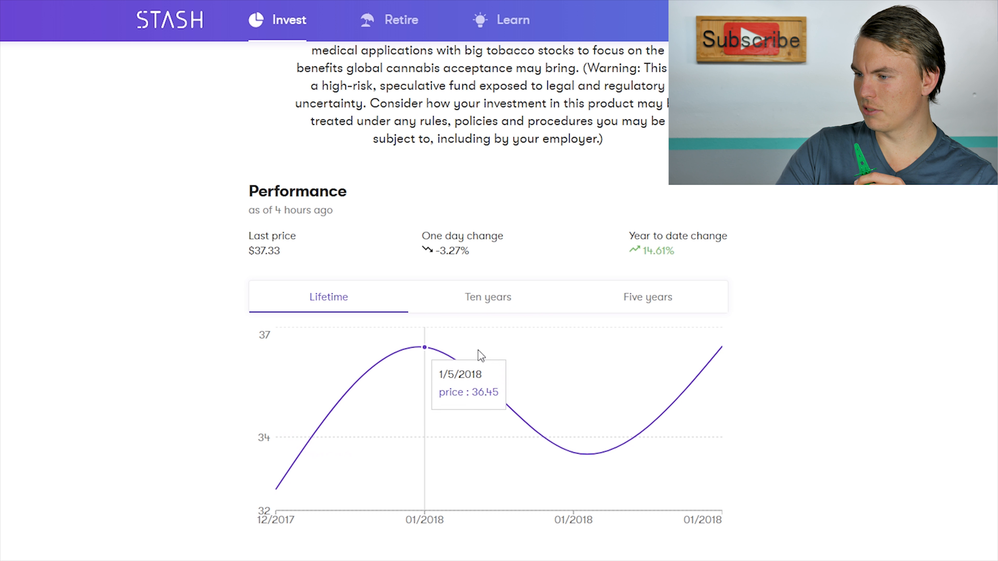
click(487, 297)
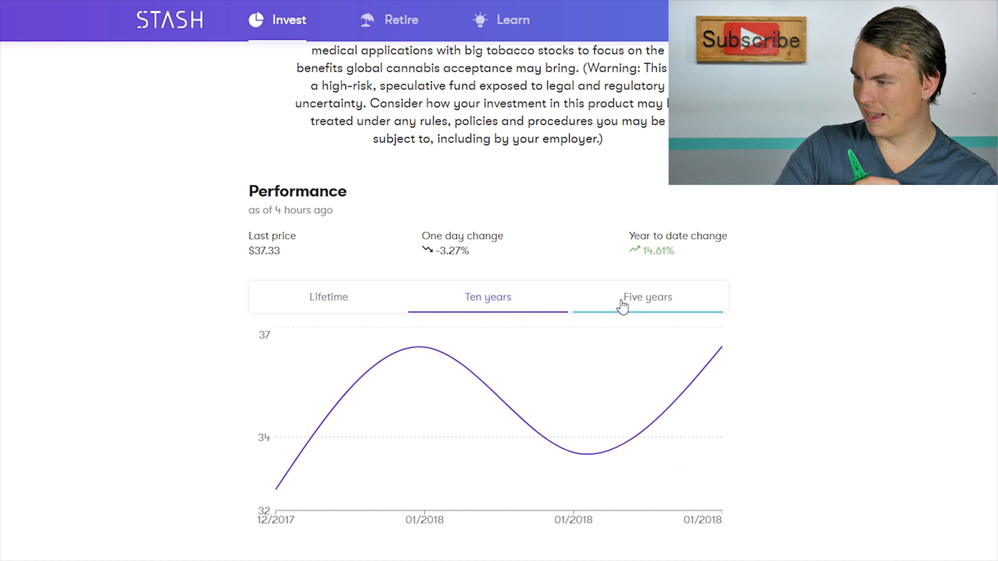
click(328, 297)
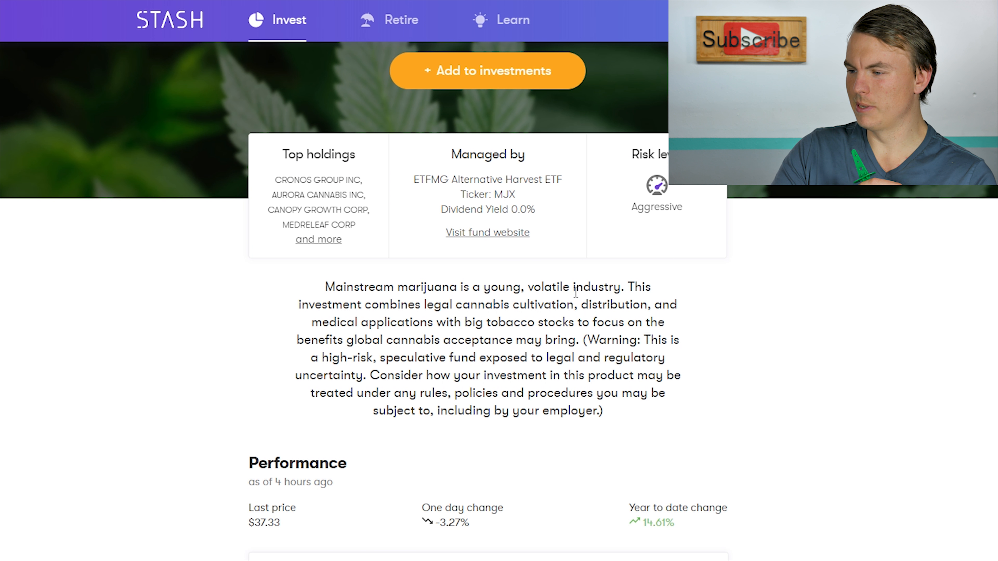
double_click(546, 287)
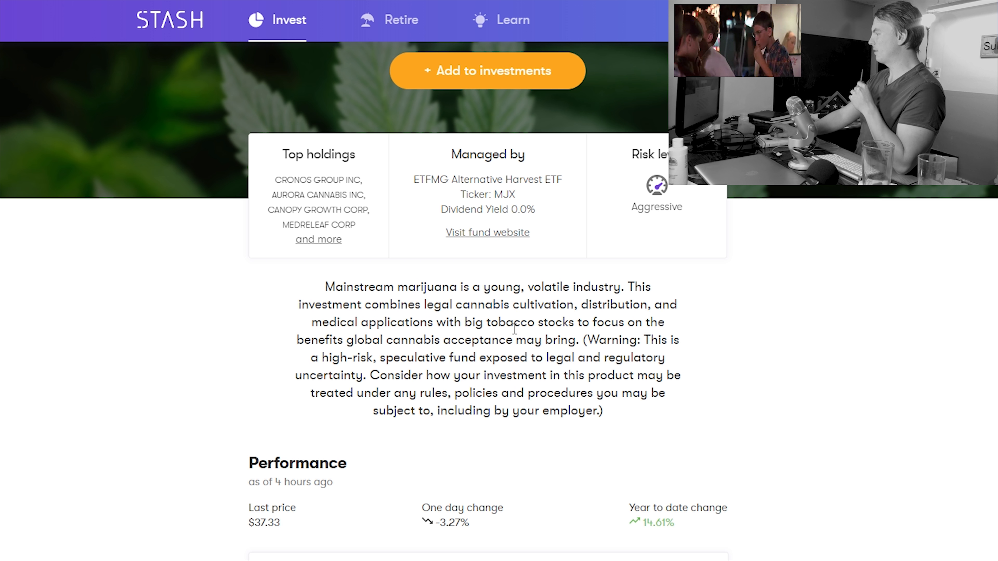
mouse_move(347, 390)
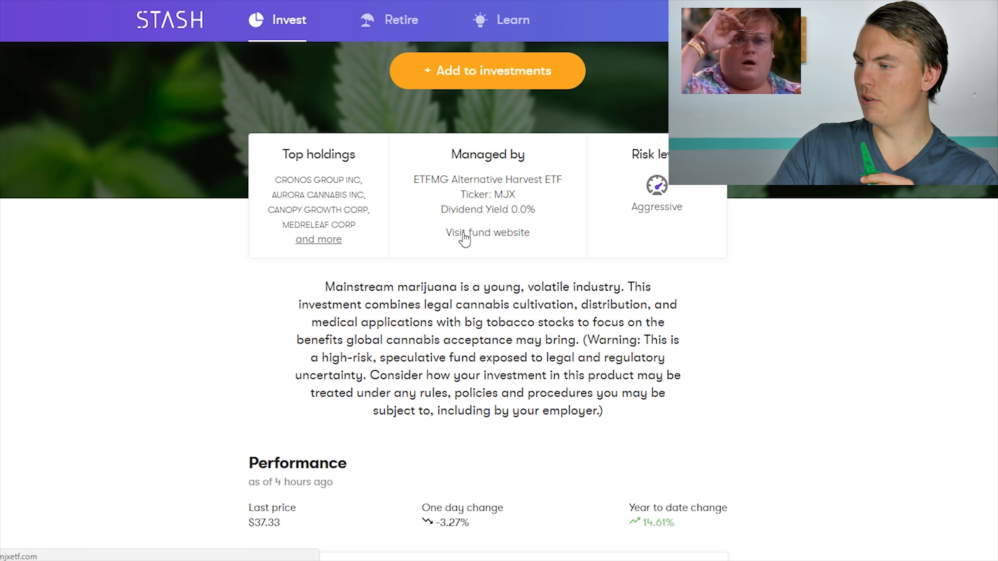
- Go to the ETFMG MJX fund website, review its summary and top ten holdings, and view its profile and literature
click(487, 232)
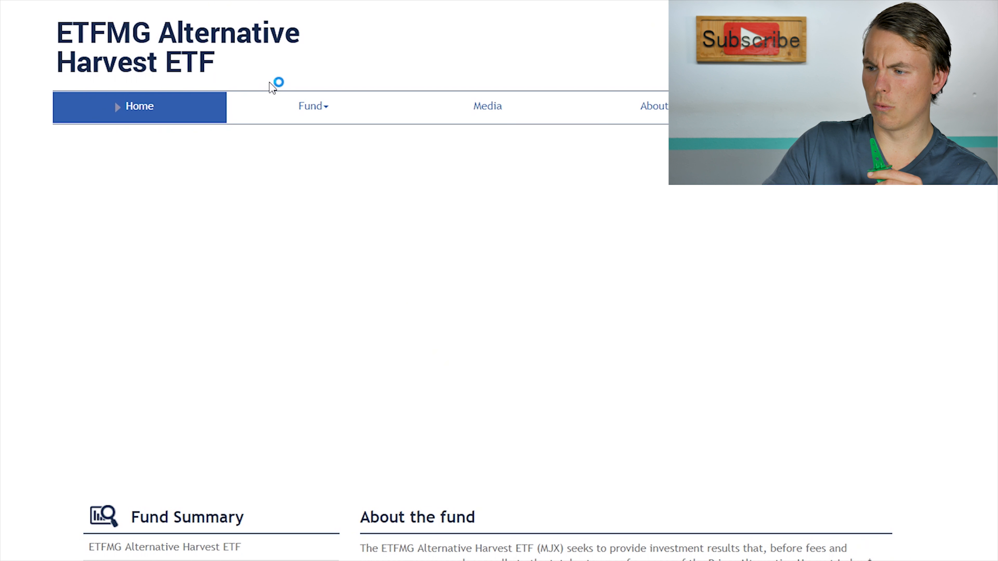
scroll(down, 3)
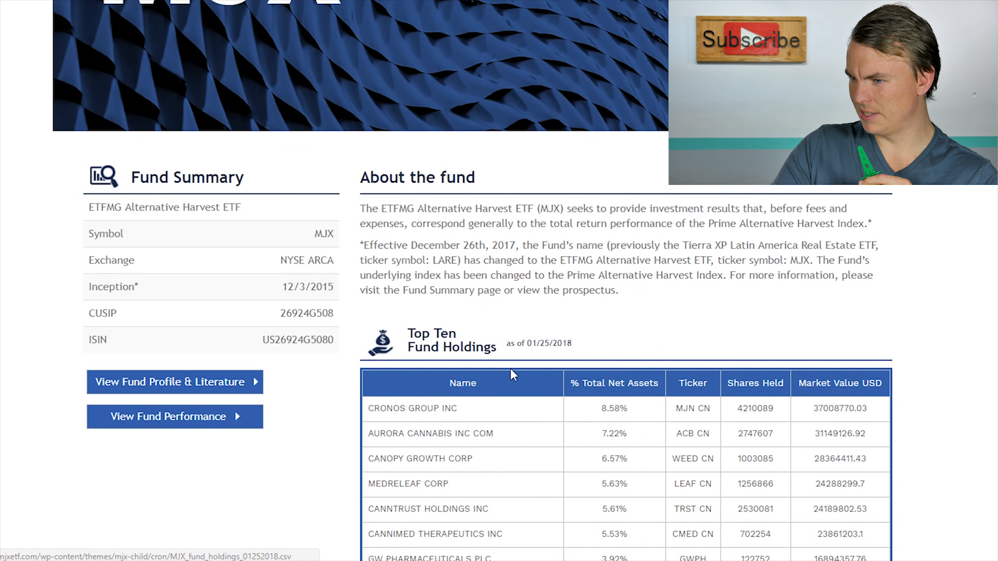
scroll(down, 3)
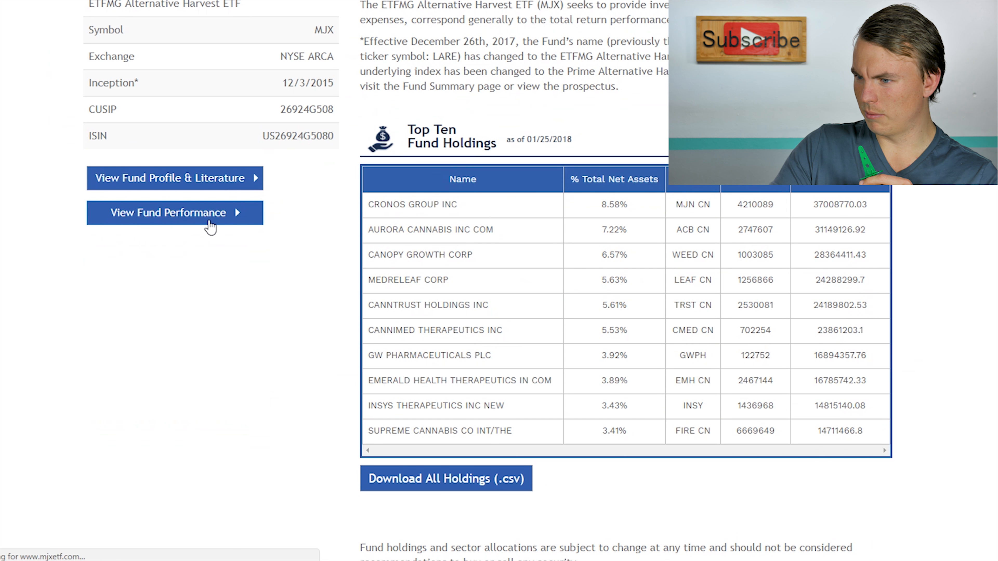
click(175, 212)
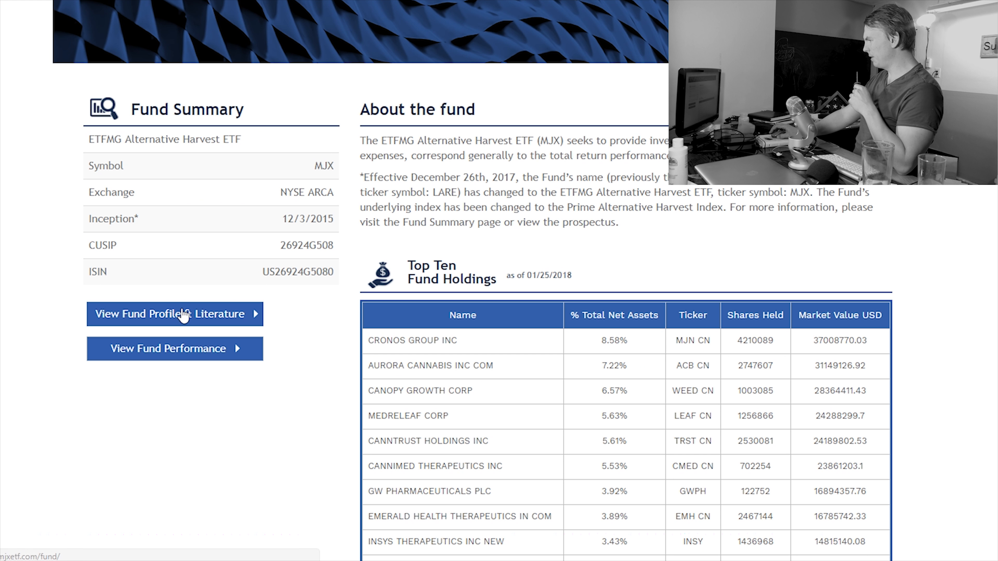
click(173, 313)
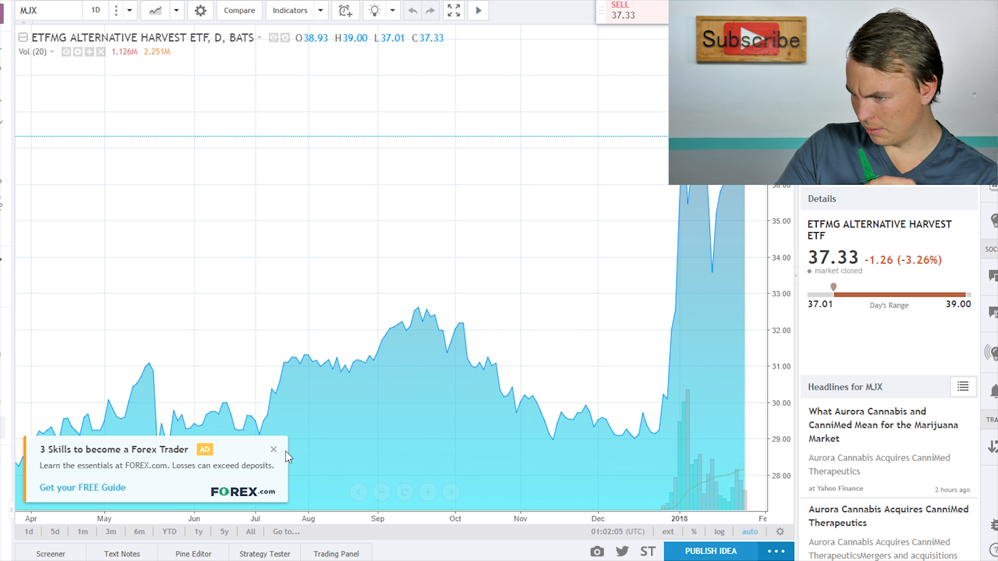
- Dismiss the FOREX.com advertisement without upgrading and show the past year of MJX prices
click(274, 450)
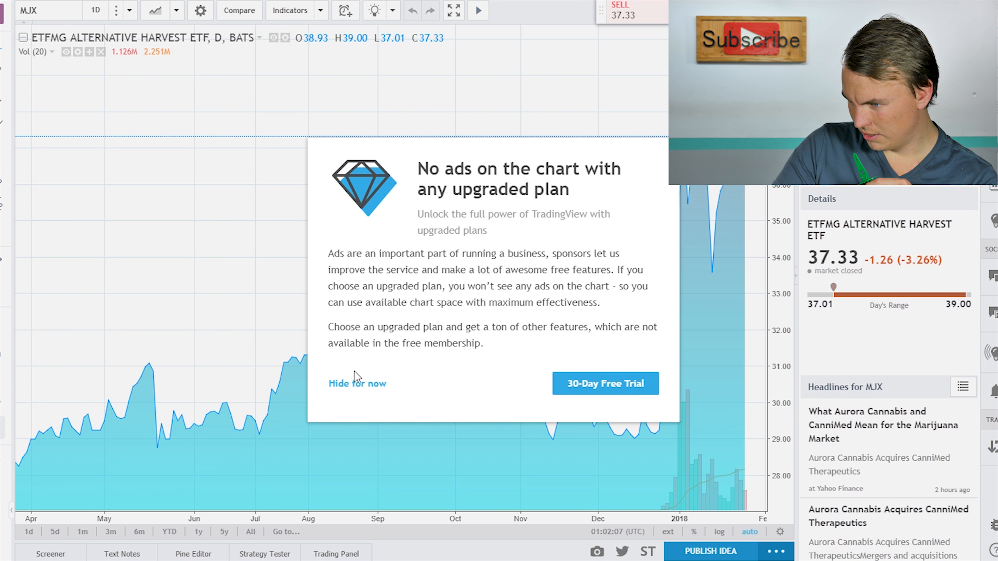
click(357, 383)
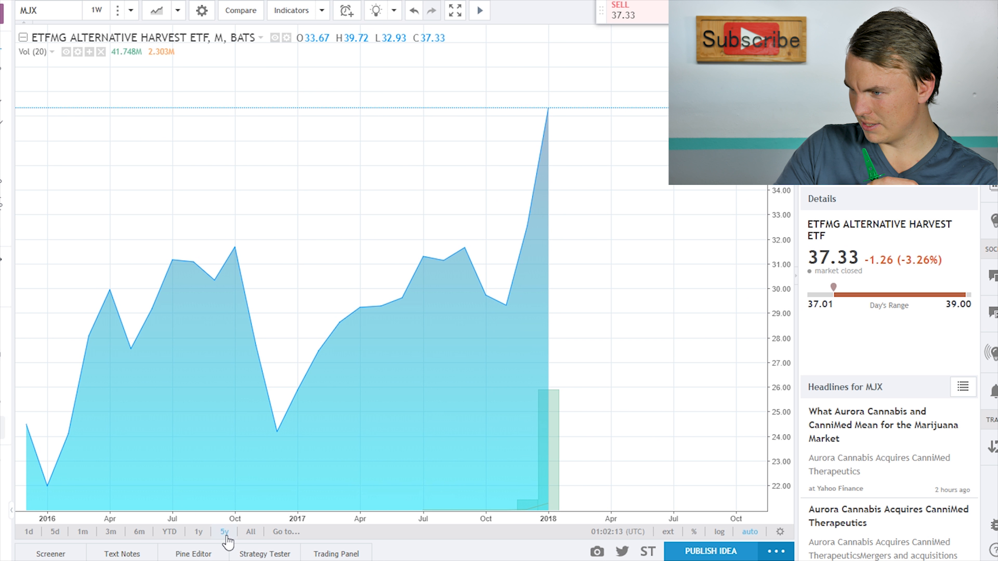
click(198, 531)
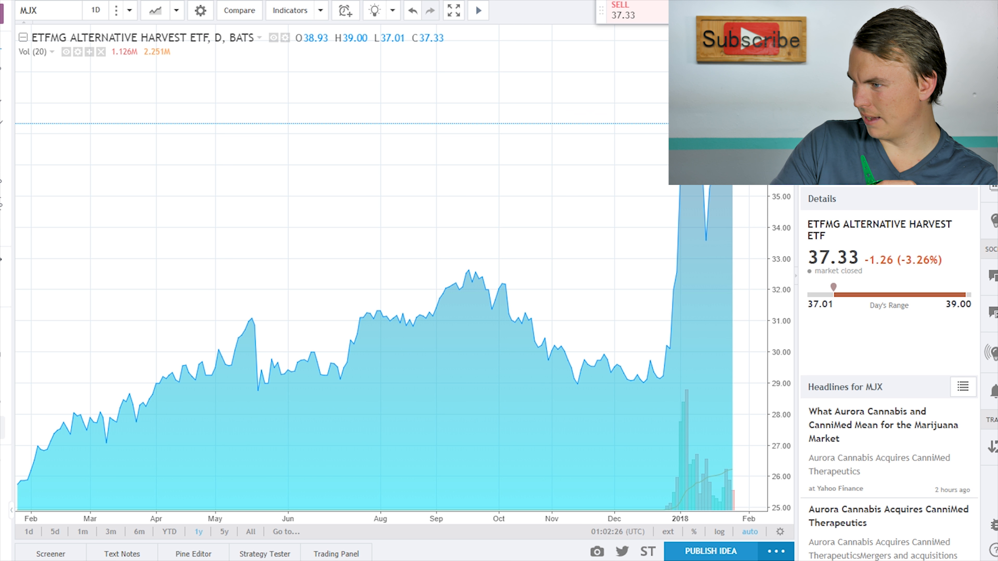
mouse_move(465, 364)
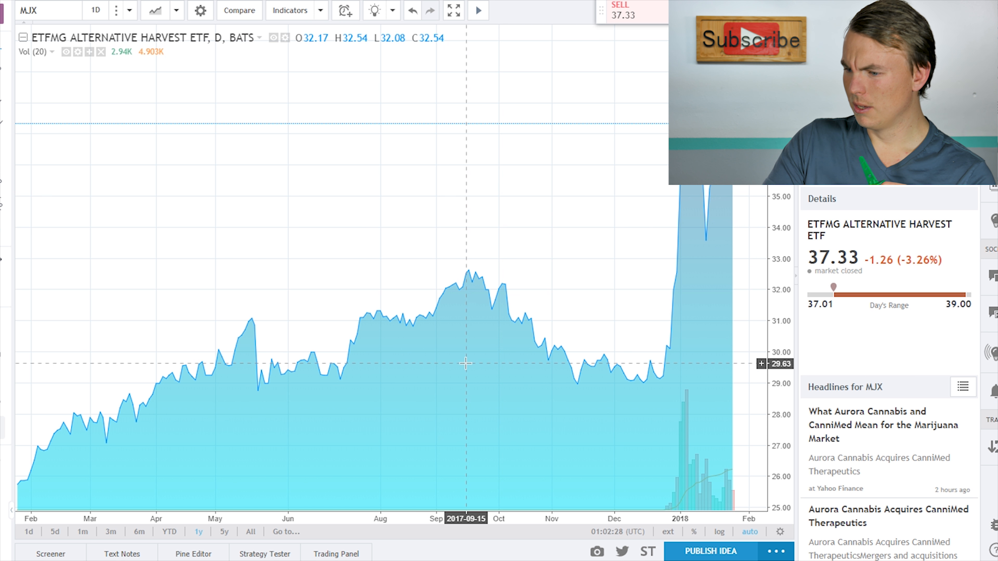
- Add Keltner Channels and the Momentum indicator to the MJX chart from the built-in indicators list
click(289, 11)
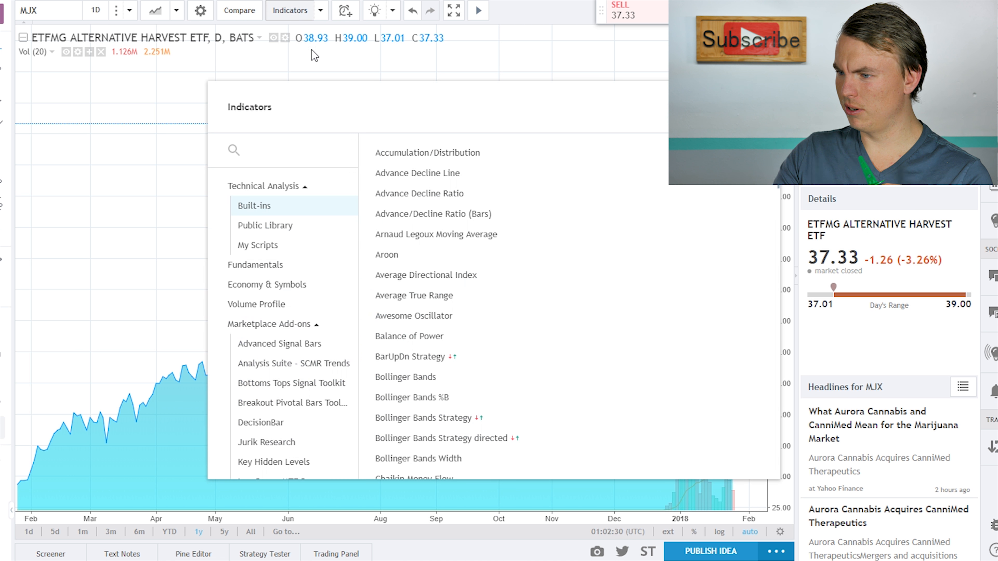
click(405, 376)
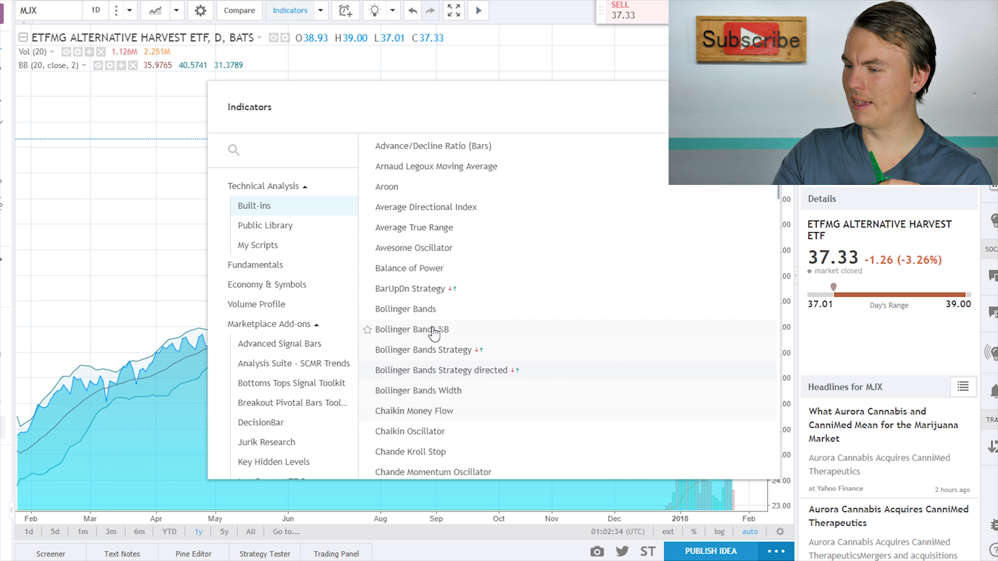
scroll(down, 3)
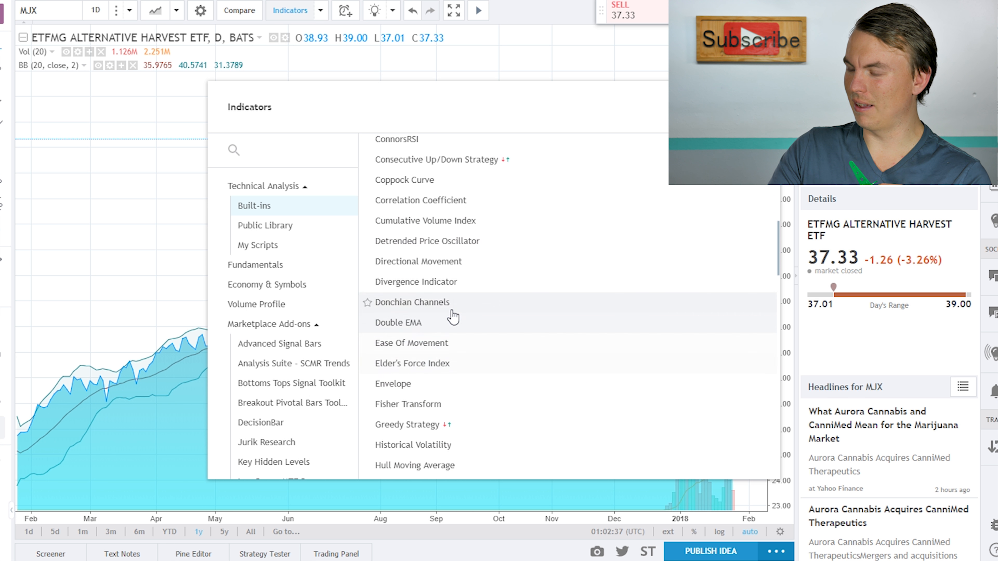
scroll(down, 3)
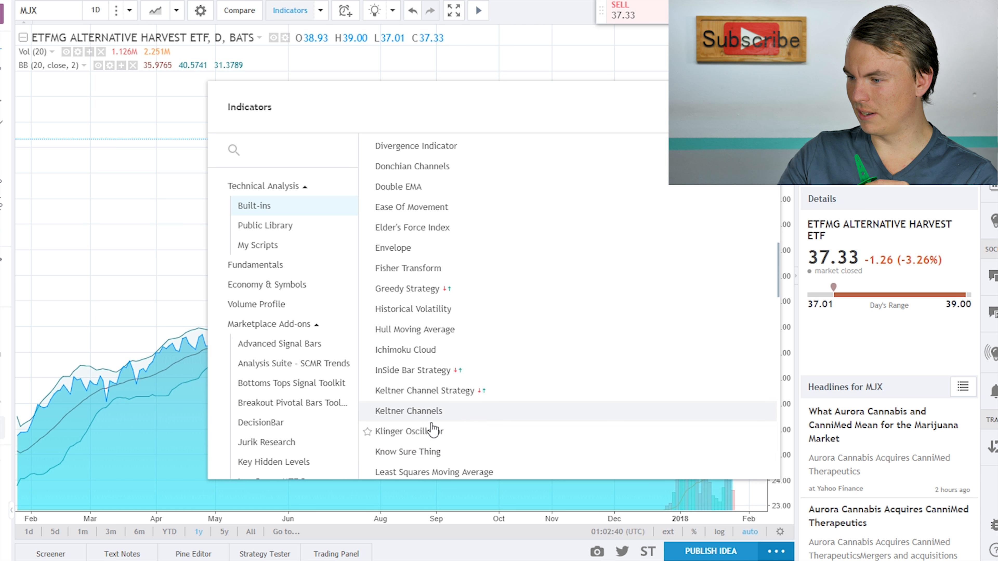
click(408, 410)
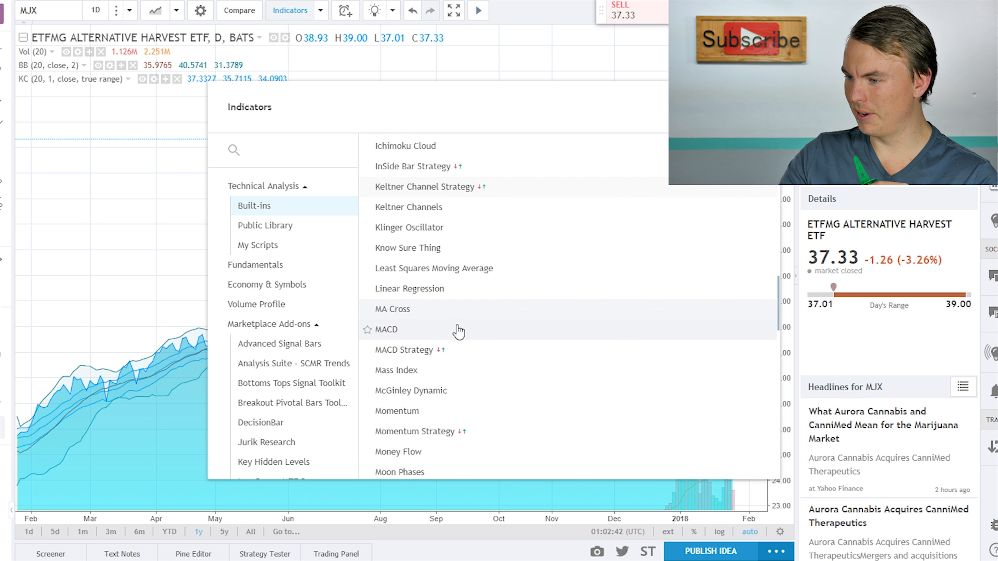
scroll(down, 3)
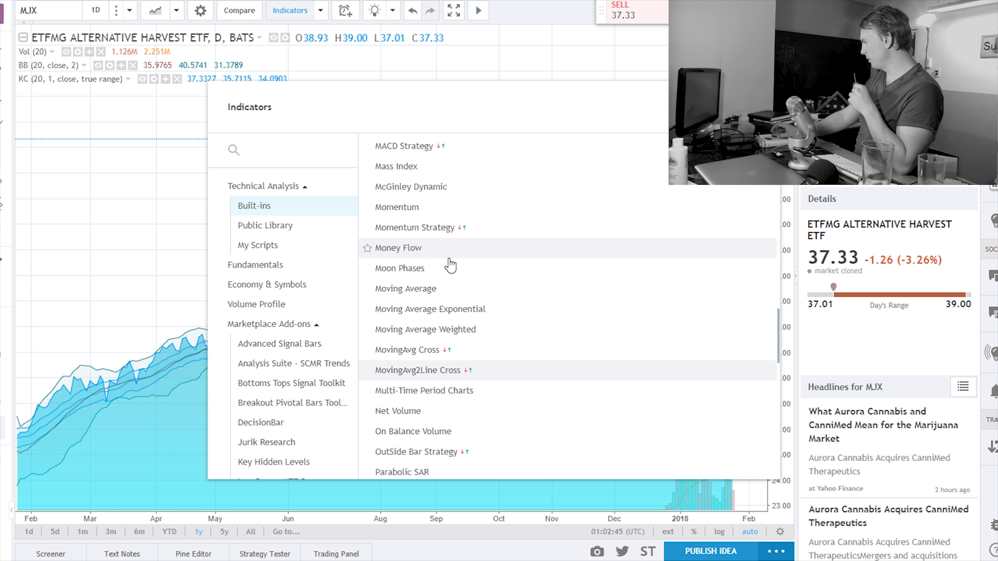
click(397, 207)
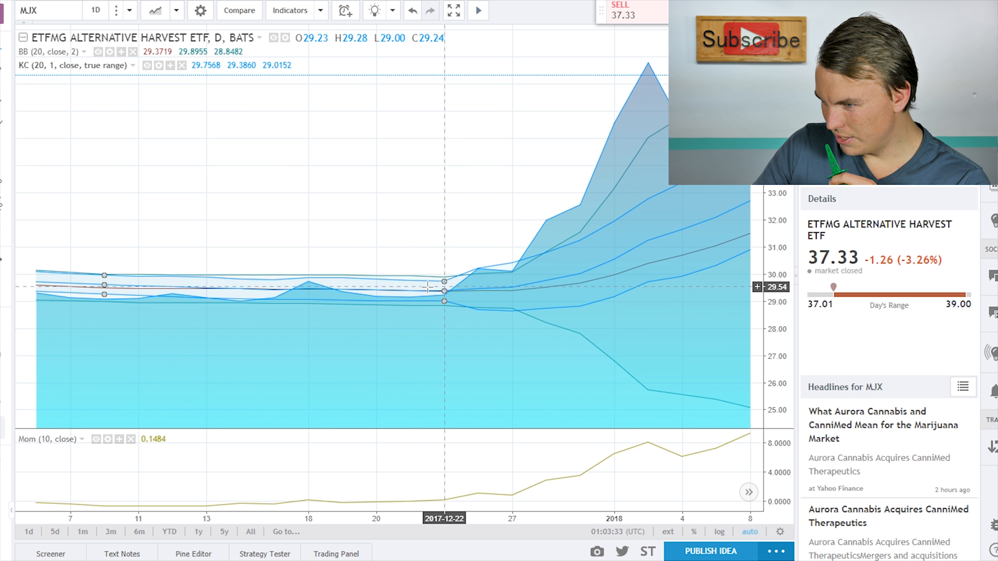
- Pan the MJX chart back toward late November to inspect the narrow bands before the breakout
drag(446, 287, 178, 286)
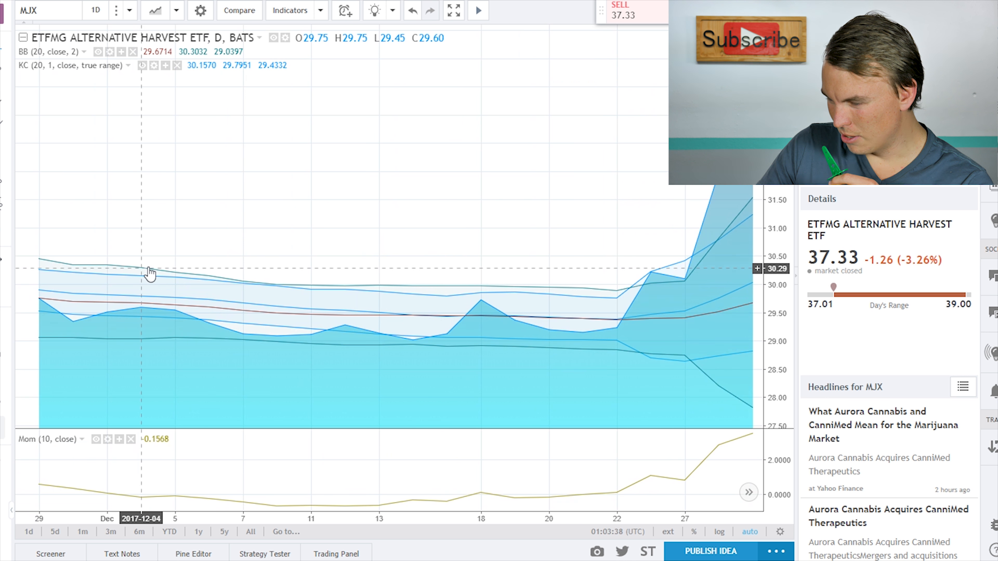
mouse_move(193, 282)
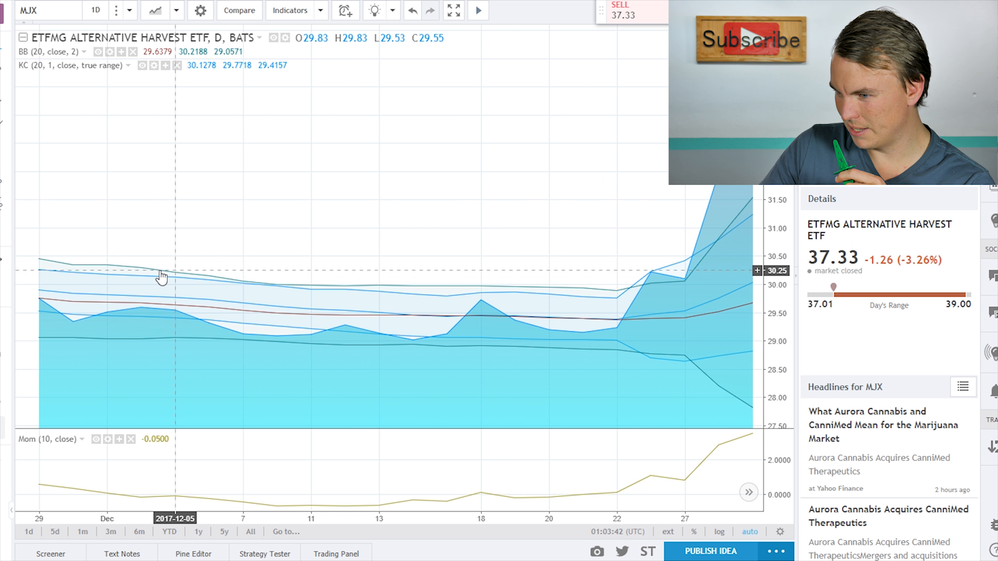
mouse_move(377, 300)
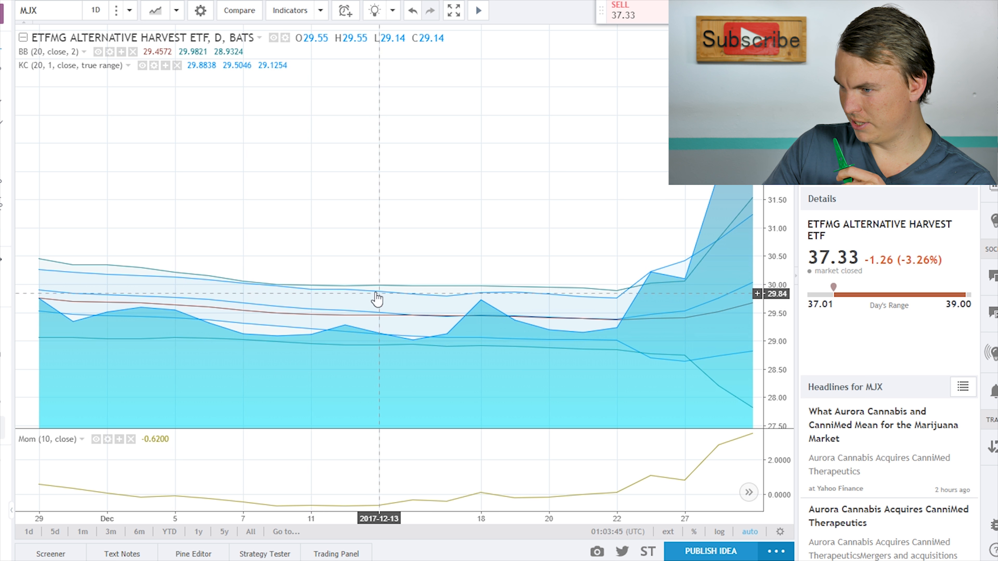
mouse_move(463, 291)
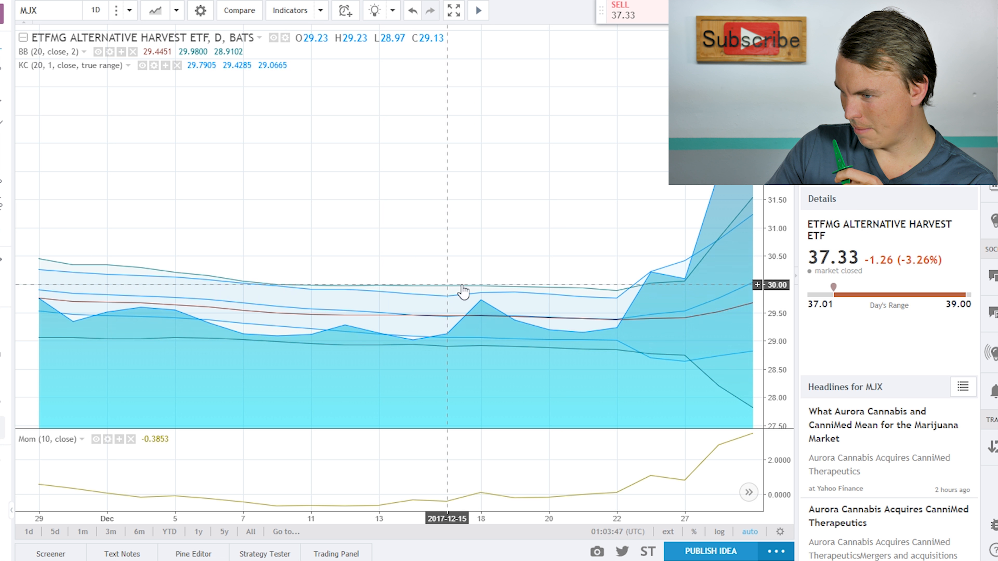
mouse_move(631, 294)
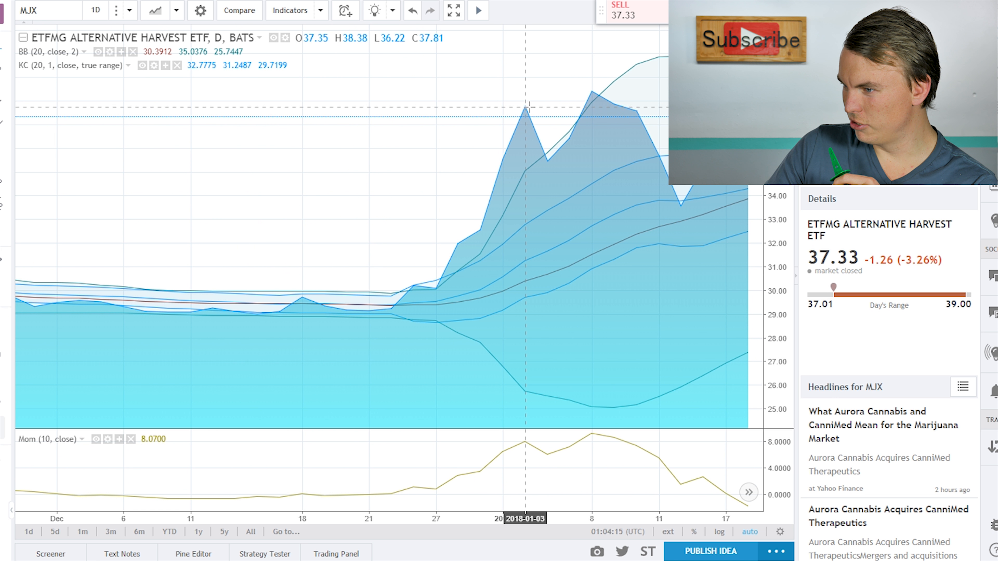
mouse_move(460, 181)
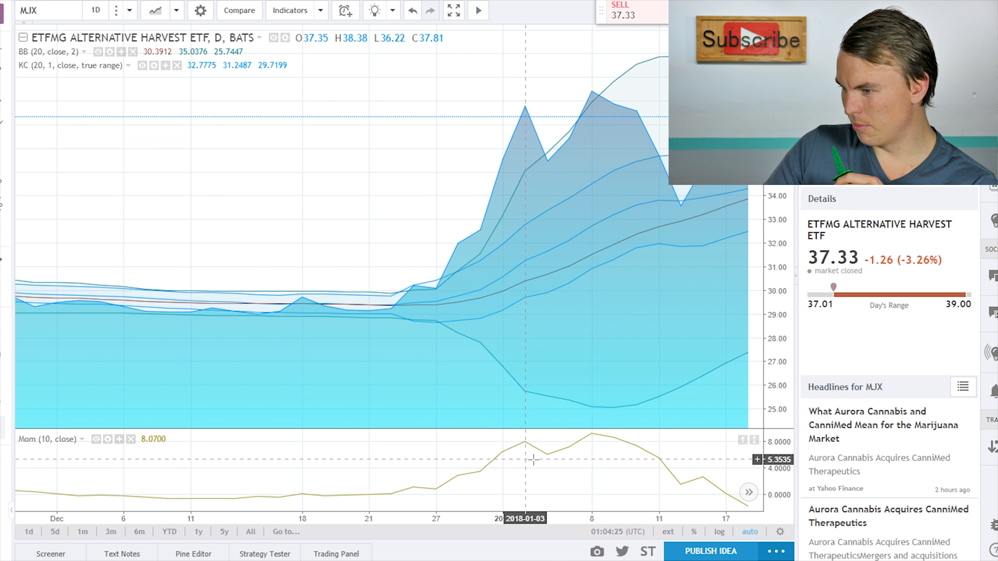
mouse_move(540, 454)
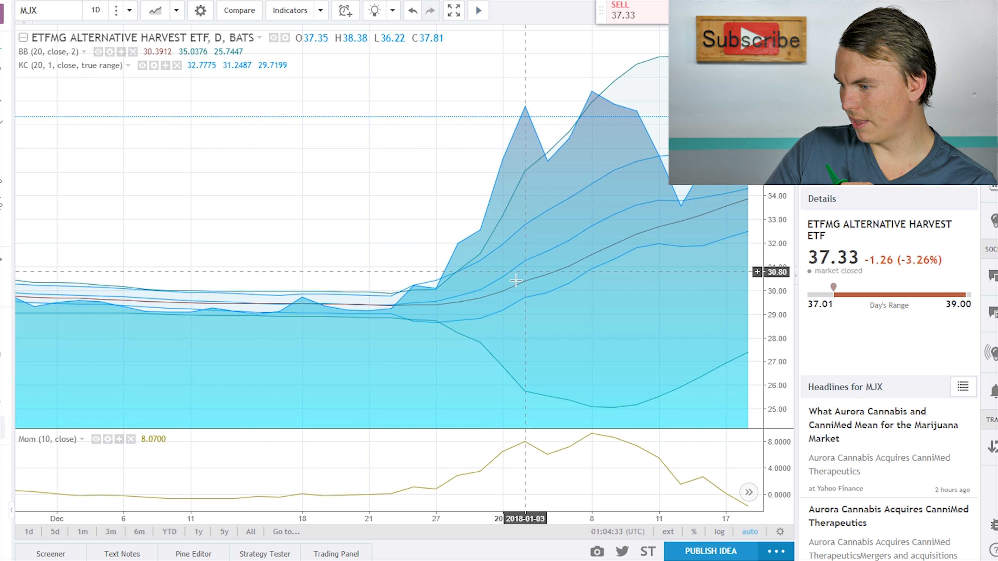
mouse_move(417, 326)
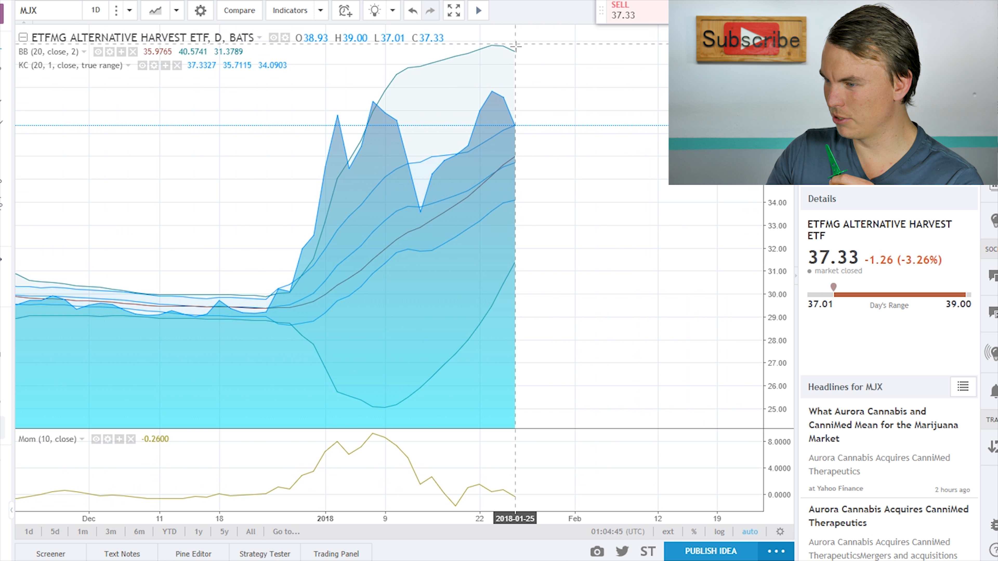
mouse_move(520, 133)
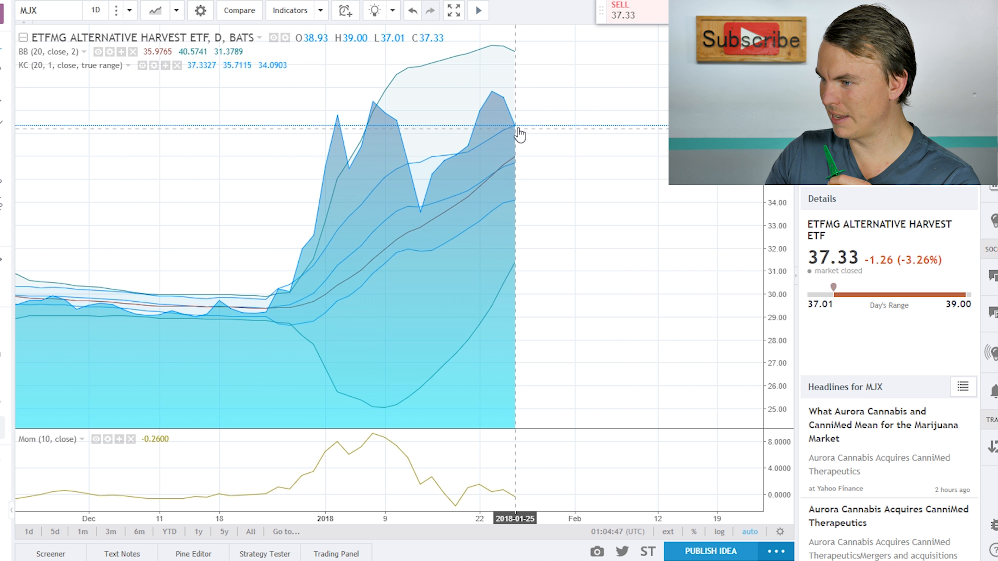
mouse_move(546, 287)
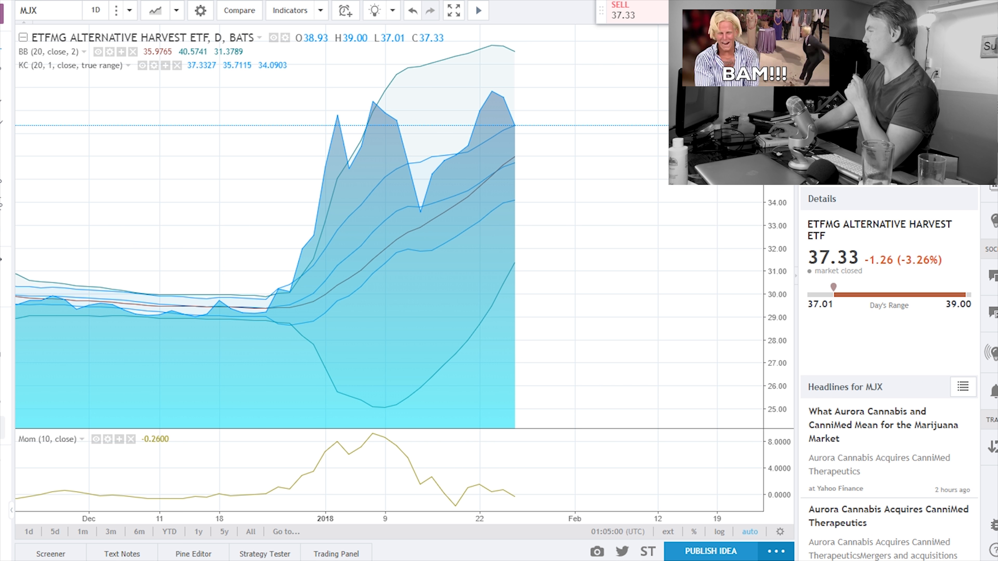
mouse_move(393, 185)
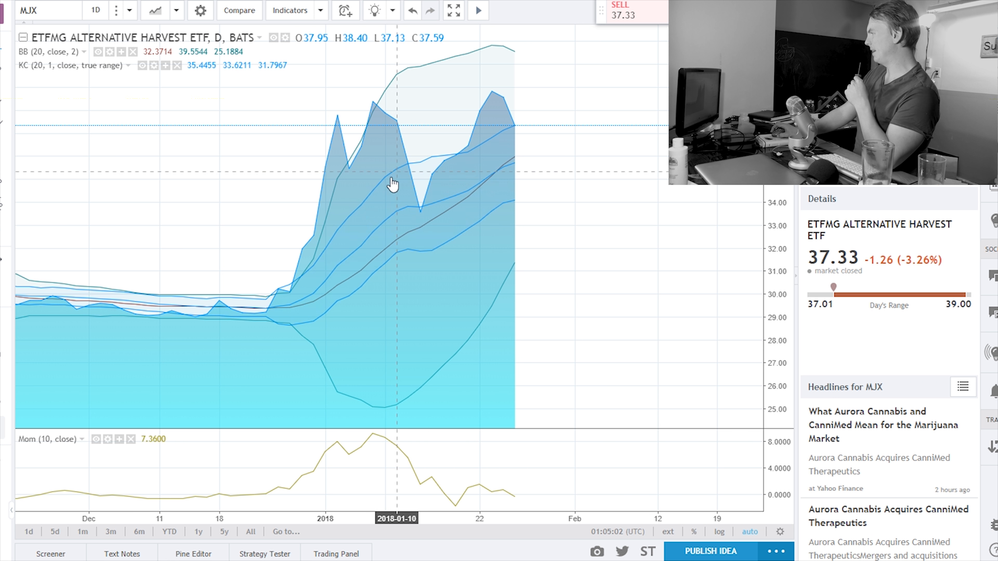